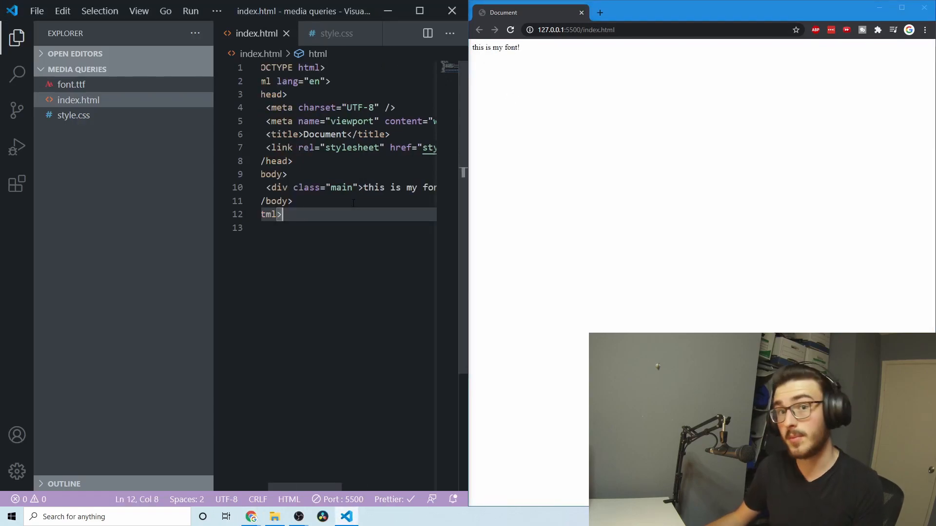
Review the index.html markup, then return to the empty style.css to edit it
{"action": "left_click", "coordinate": [336, 33]}
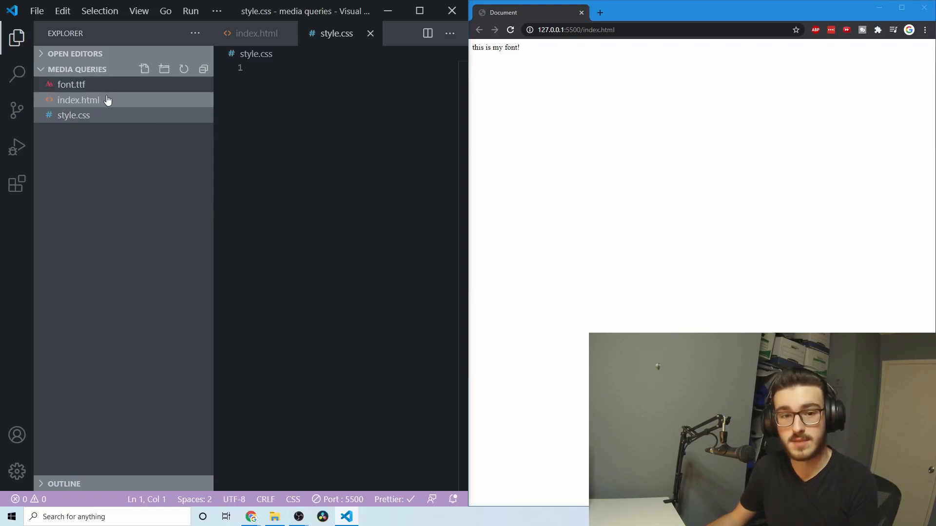
{"action": "mouse_move", "coordinate": [72, 84]}
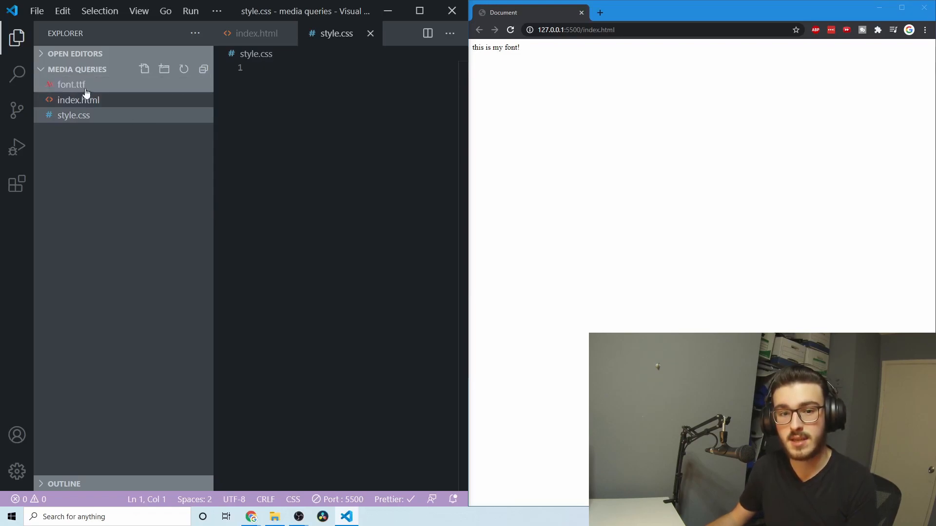
{"action": "mouse_move", "coordinate": [88, 96]}
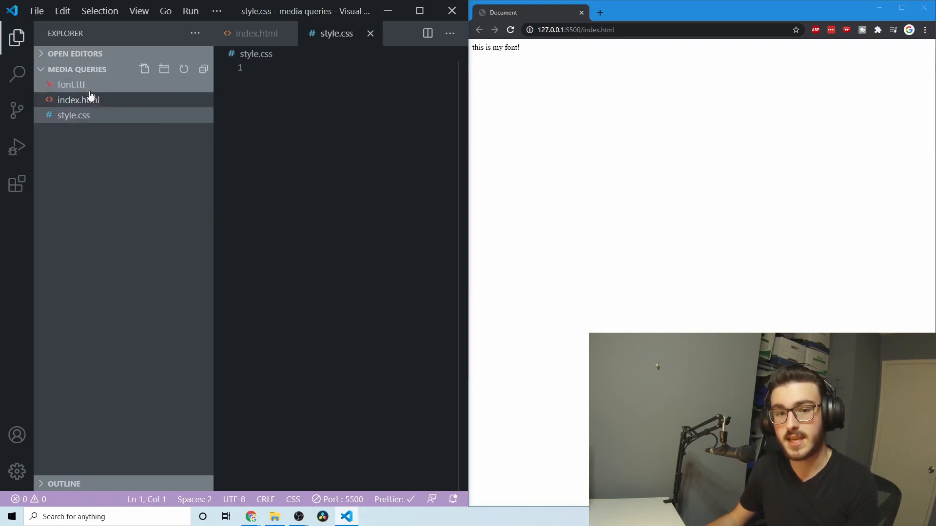
{"action": "mouse_move", "coordinate": [92, 131]}
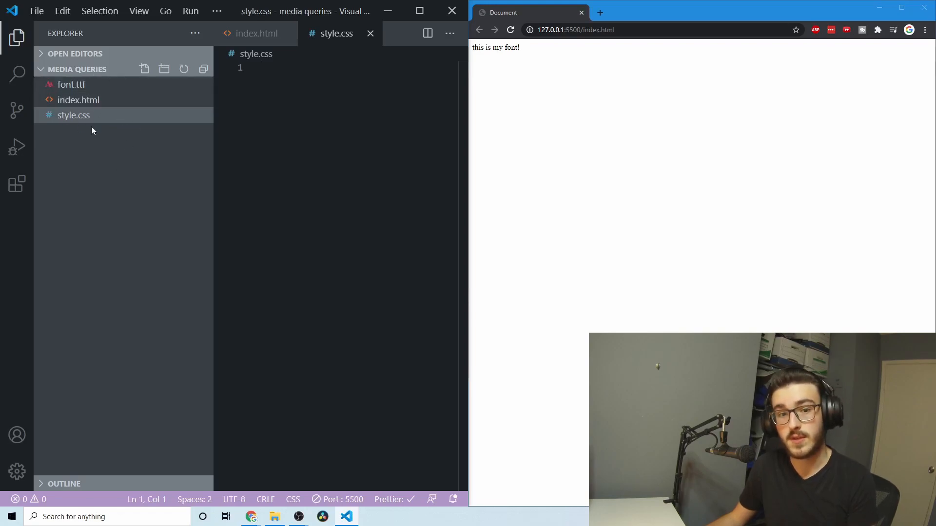
{"action": "mouse_move", "coordinate": [126, 178]}
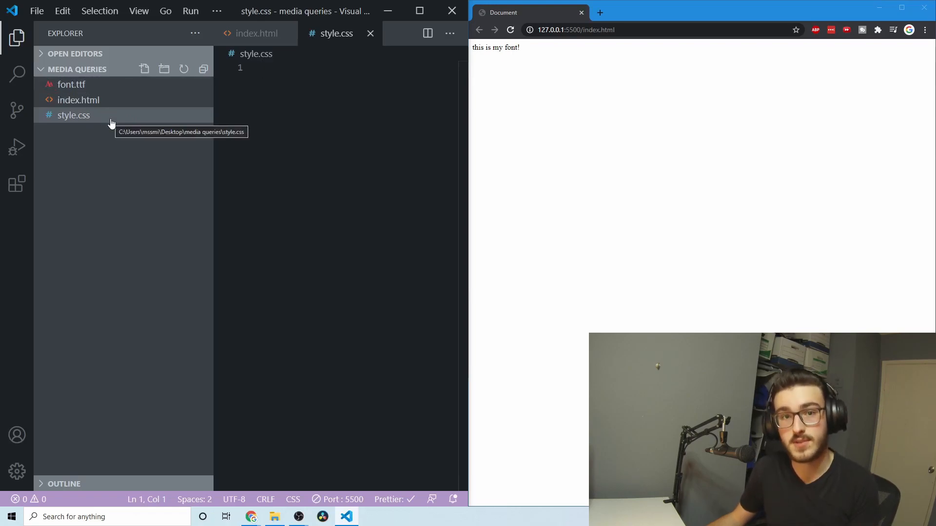
{"action": "mouse_move", "coordinate": [128, 136]}
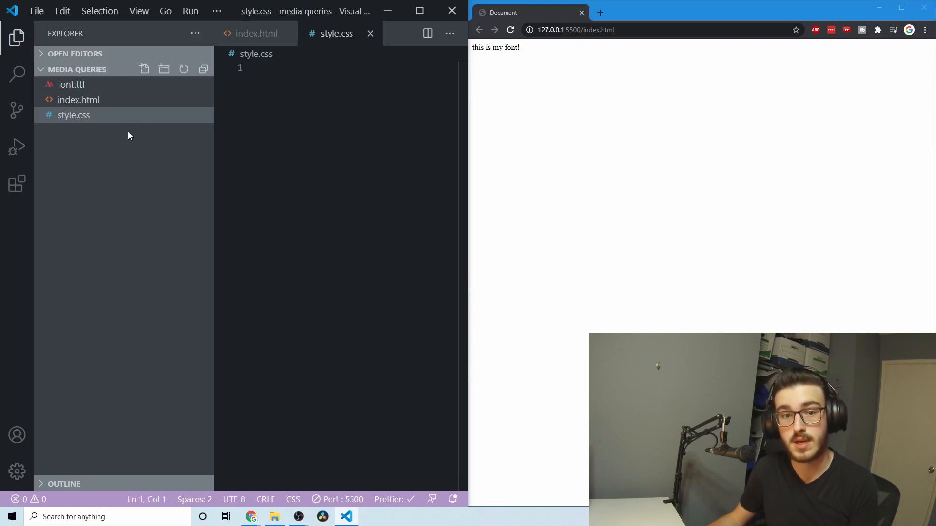
{"action": "mouse_move", "coordinate": [151, 116]}
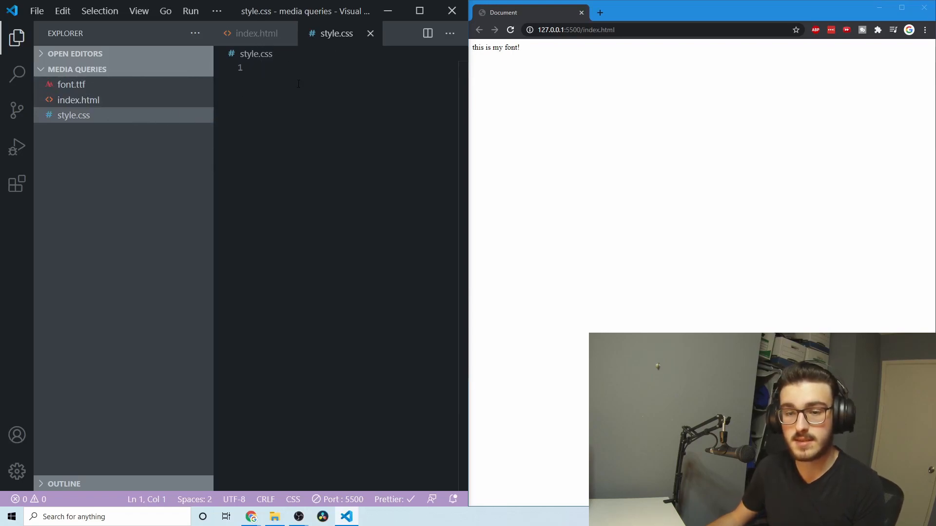
{"action": "left_click", "coordinate": [256, 33]}
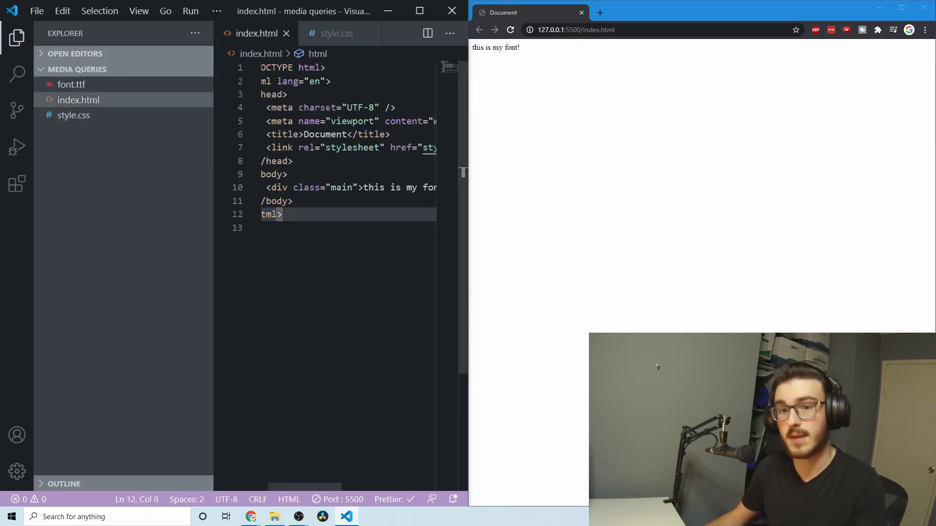
{"action": "left_click", "coordinate": [336, 33]}
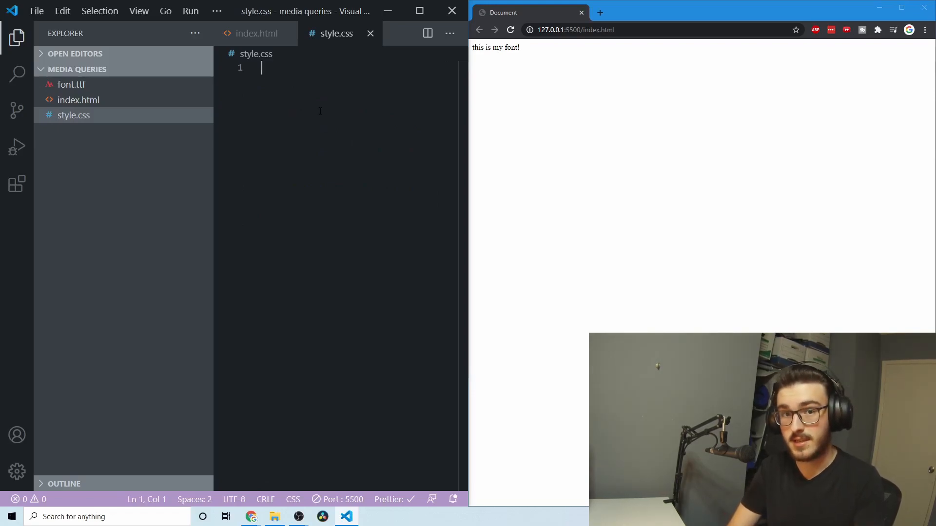
{"action": "type", "text": "@fa"}
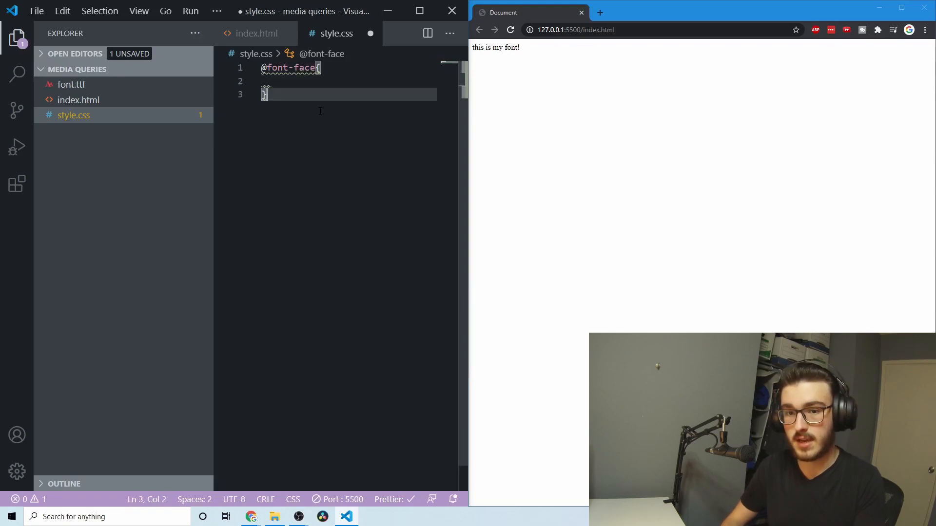
{"action": "type", "text": "font-family:"}
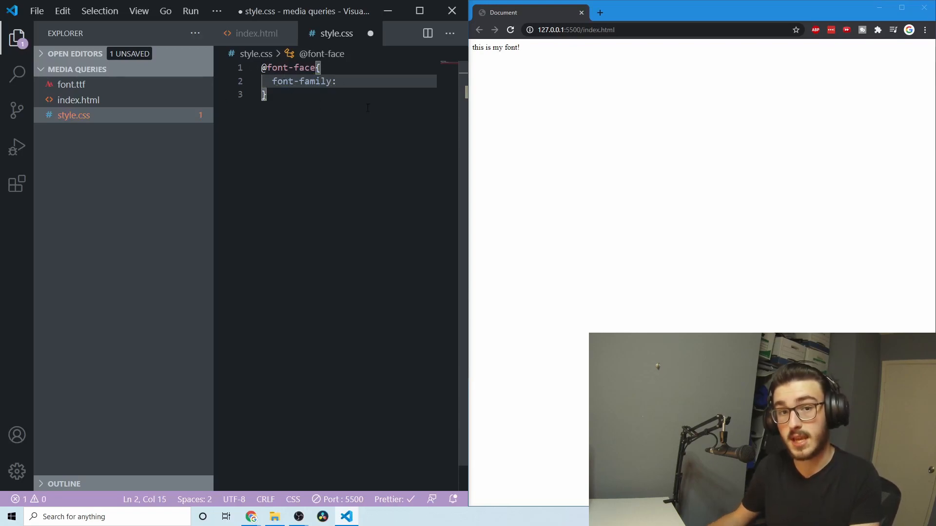
{"action": "type", "text": "test"}
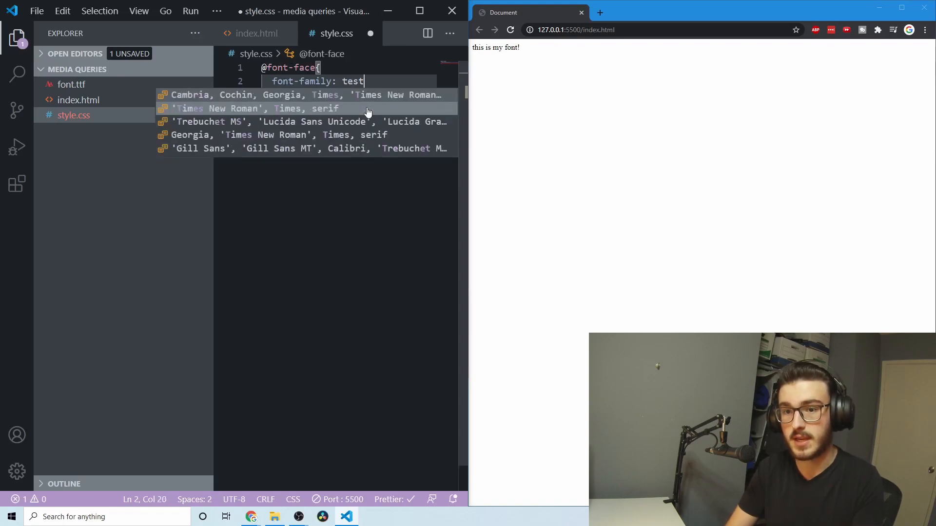
{"action": "type", "text": "123;"}
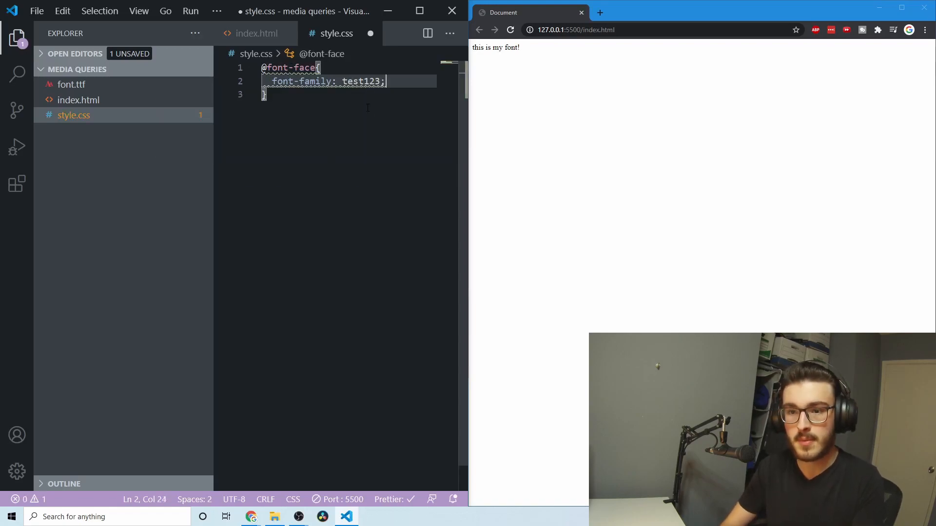
{"action": "type", "text": "s"}
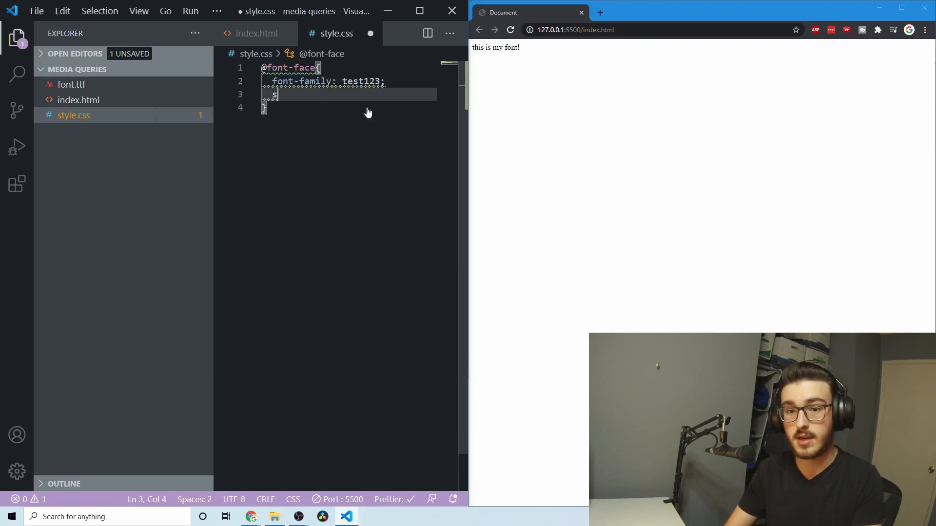
{"action": "type", "text": "rc:"}
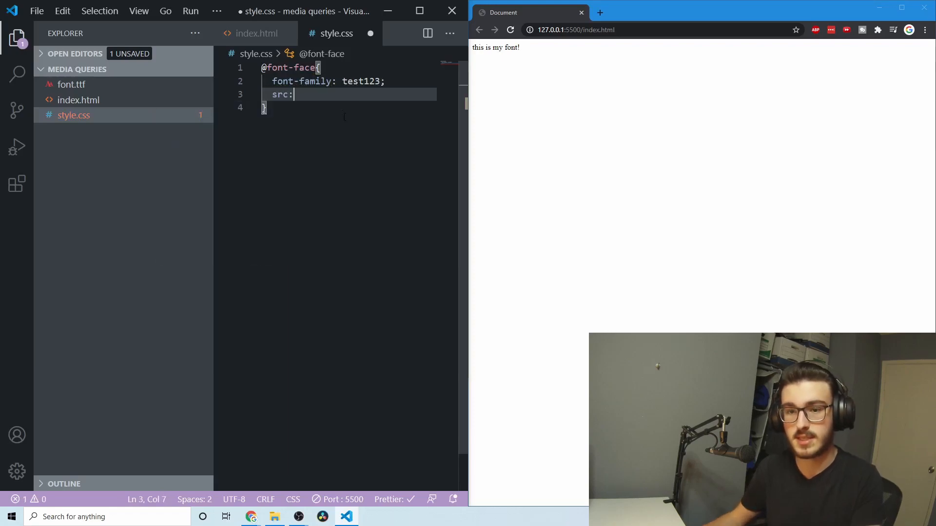
{"action": "left_click", "coordinate": [385, 81]}
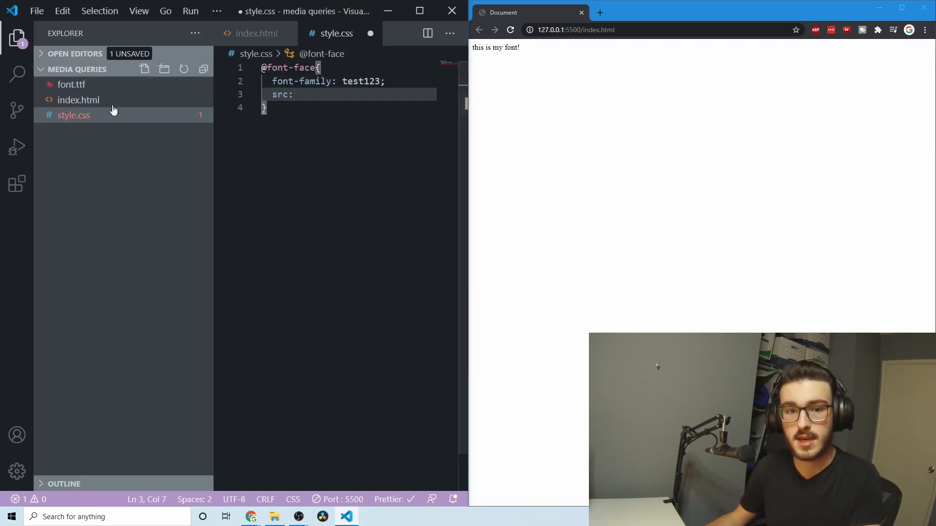
{"action": "type", "text": "url"}
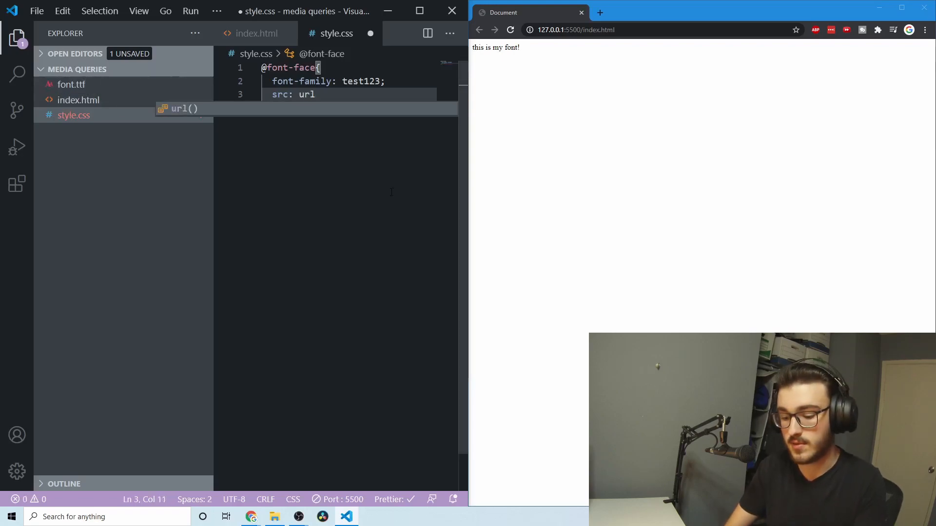
{"action": "type", "text": "(font.ttf"}
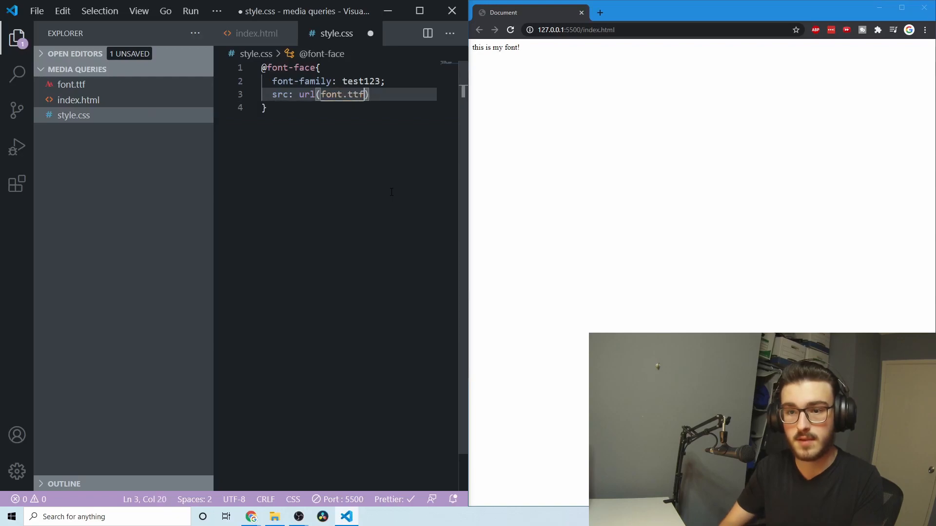
{"action": "type", "text": "fonts/"}
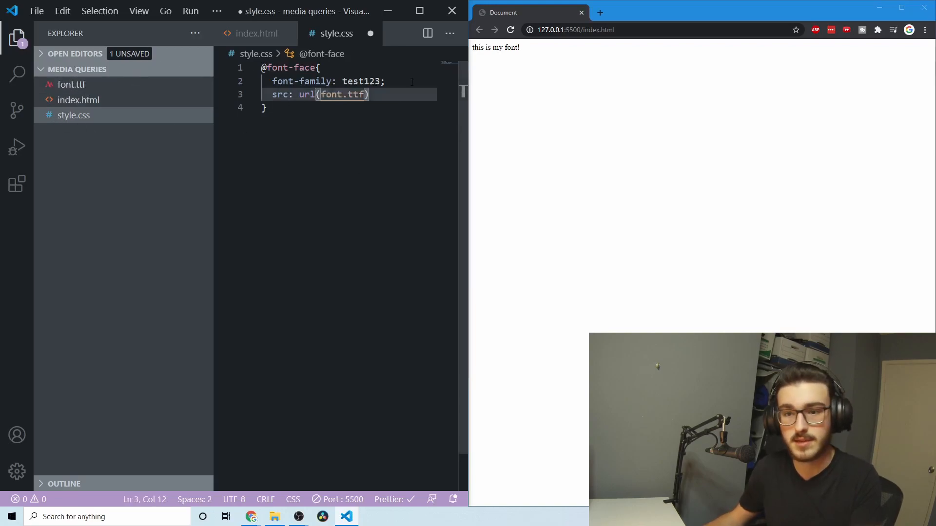
{"action": "key", "text": "Enter"}
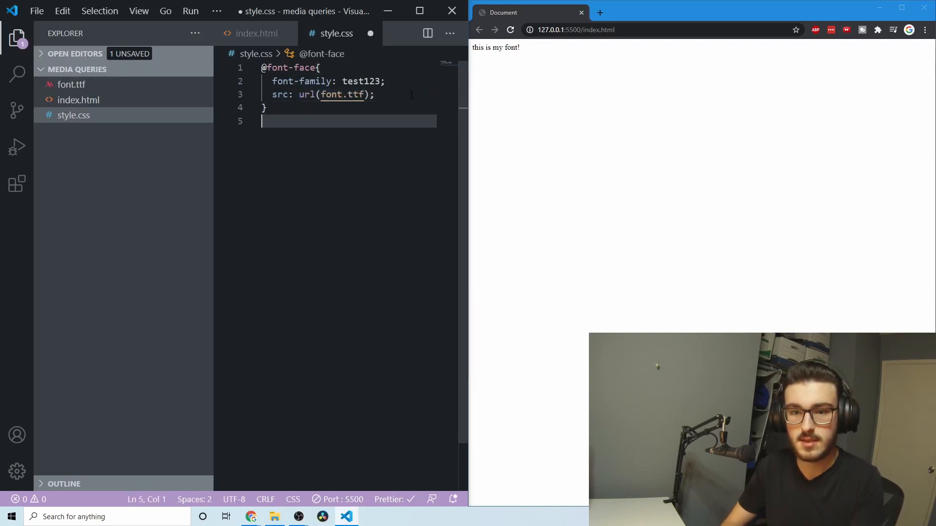
{"action": "key", "text": "ctrl+s"}
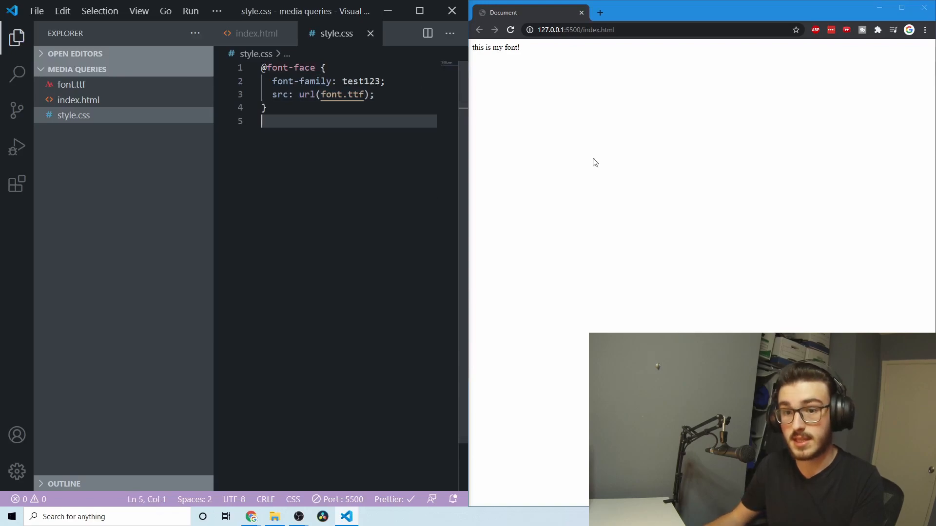
Add a .main rule with font-family test123 and check the page text in the browser
{"action": "type", "text": ".main"}
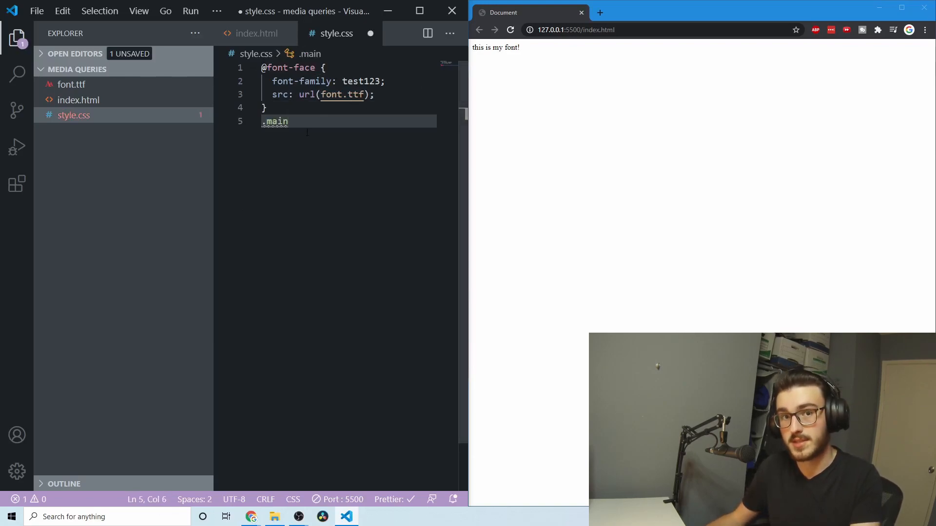
{"action": "type", "text": "{"}
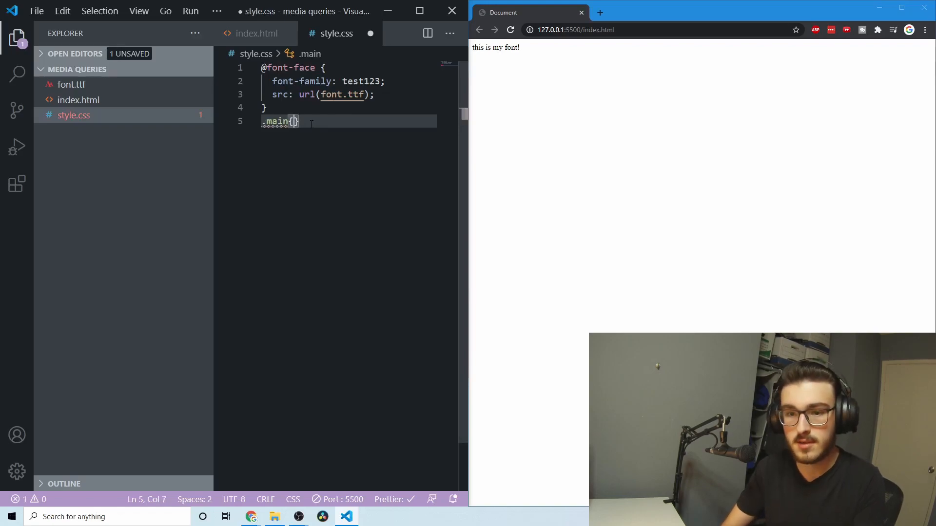
{"action": "type", "text": "font-family:"}
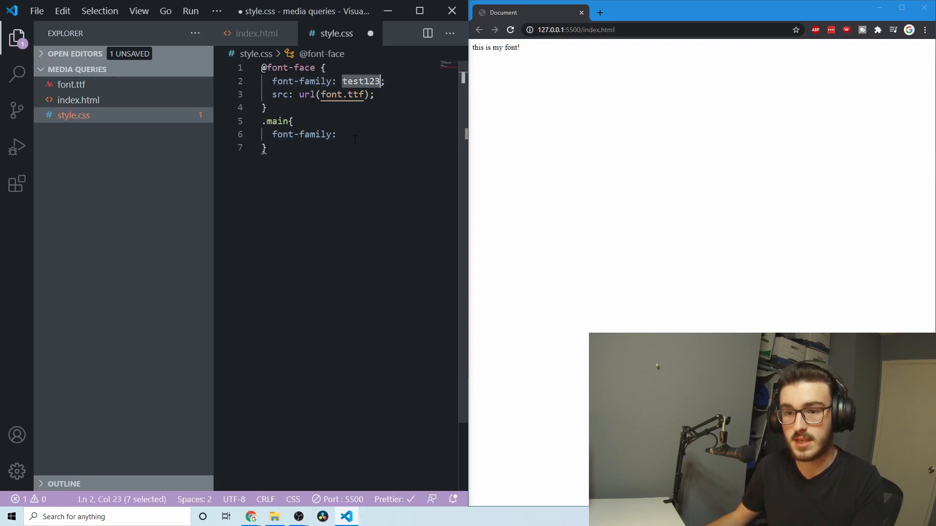
{"action": "type", "text": "test123;"}
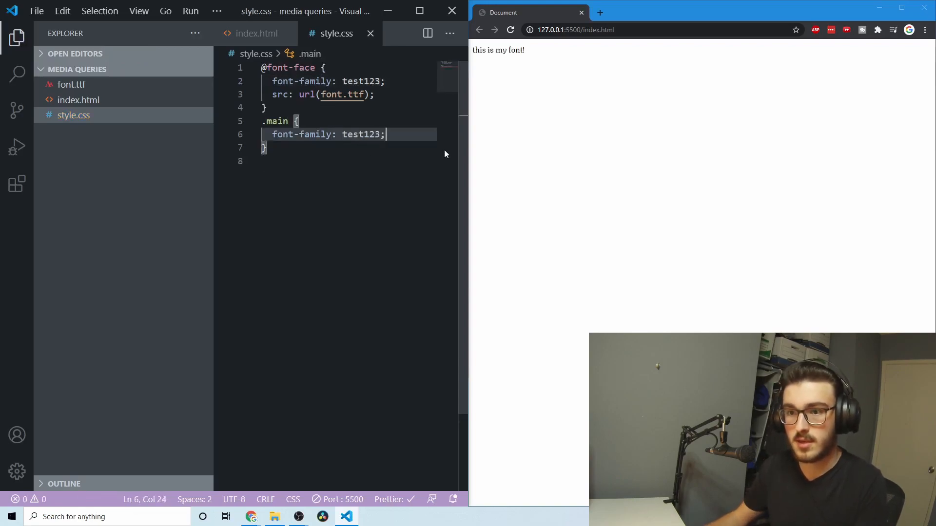
{"action": "double_click", "coordinate": [504, 50]}
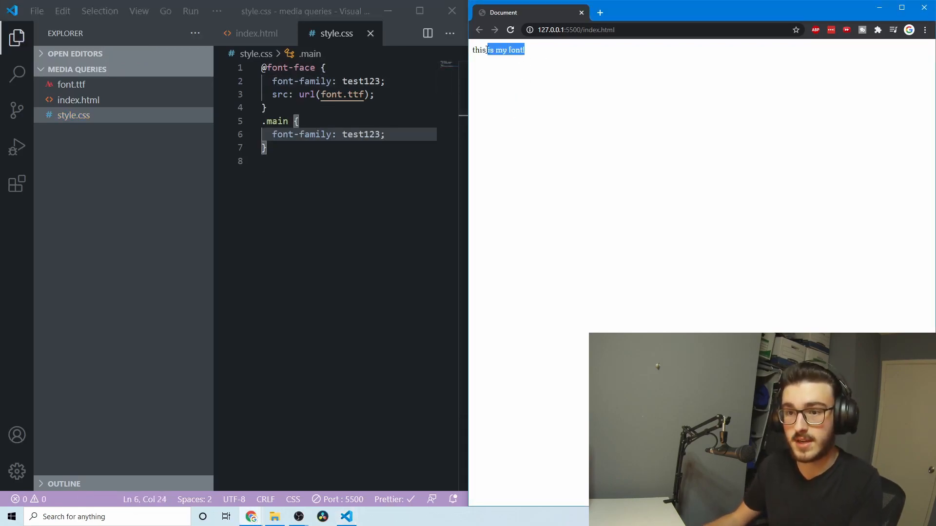
{"action": "left_click", "coordinate": [511, 68]}
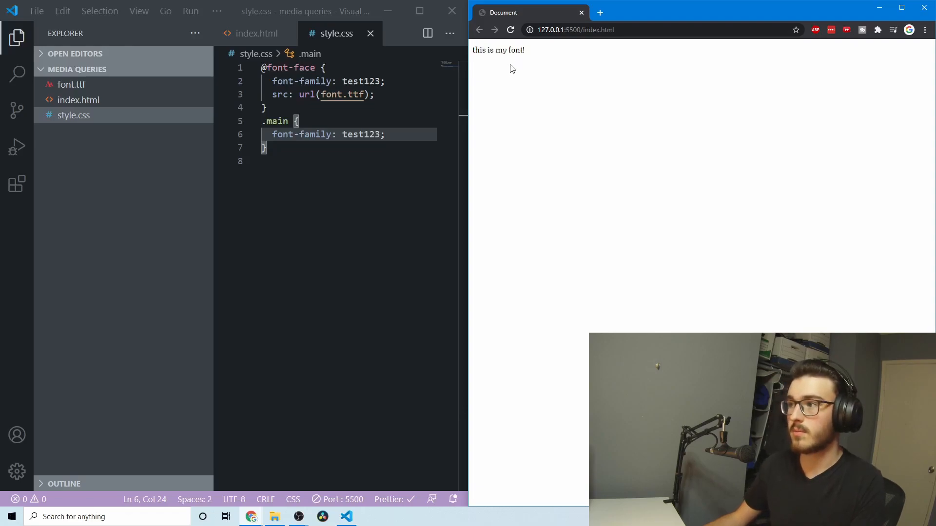
{"action": "mouse_move", "coordinate": [489, 72]}
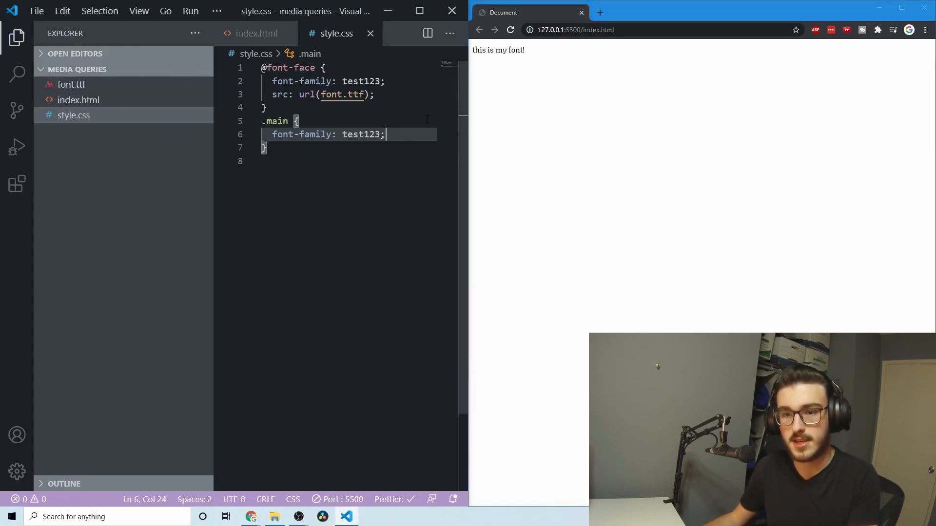
{"action": "type", "text": "f"}
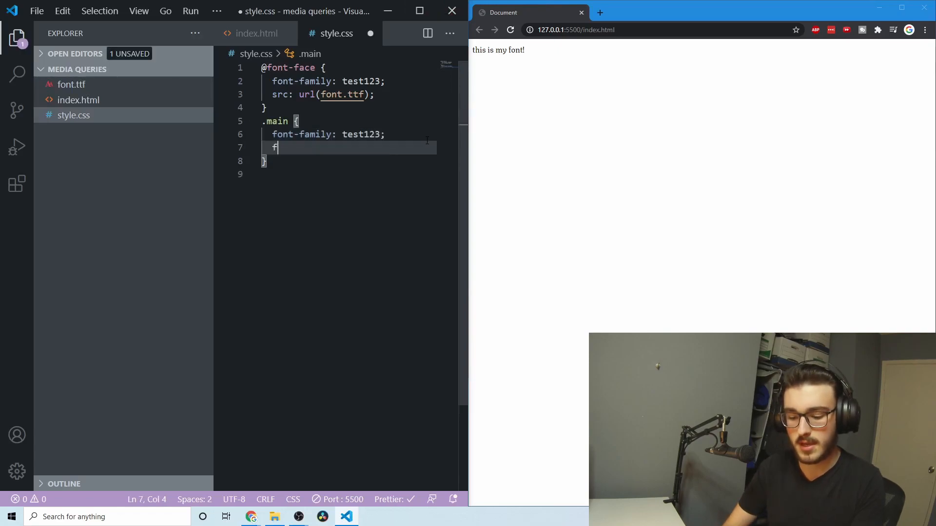
Set the .main rule's font-size to 50px and color to red
{"action": "type", "text": "ont-size:"}
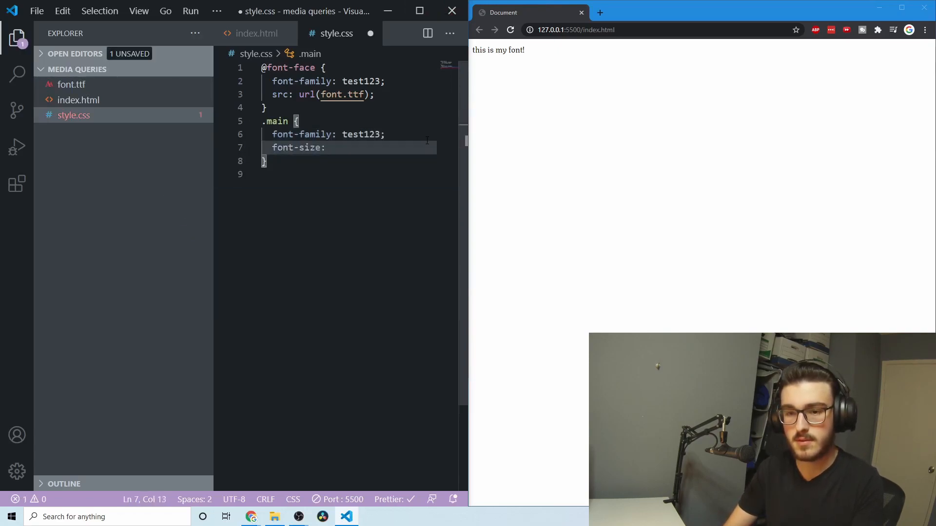
{"action": "type", "text": "50px;"}
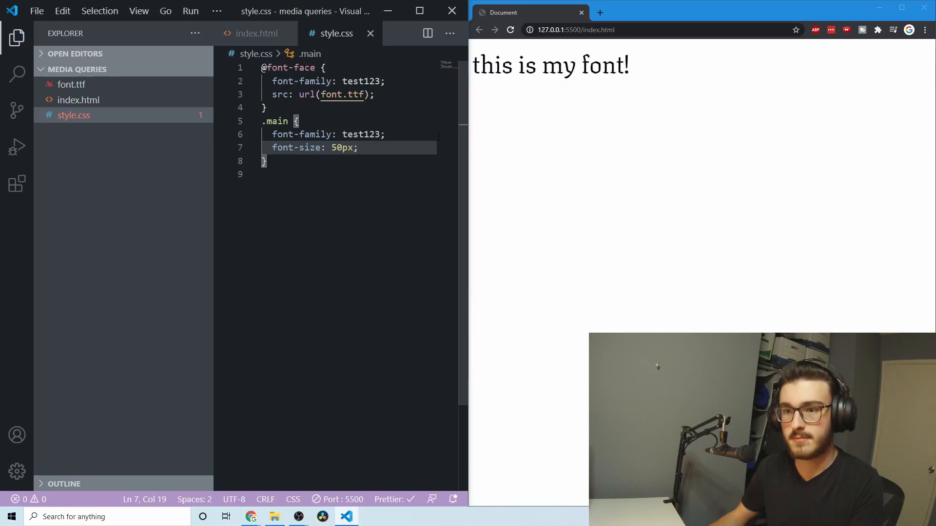
{"action": "type", "text": "col"}
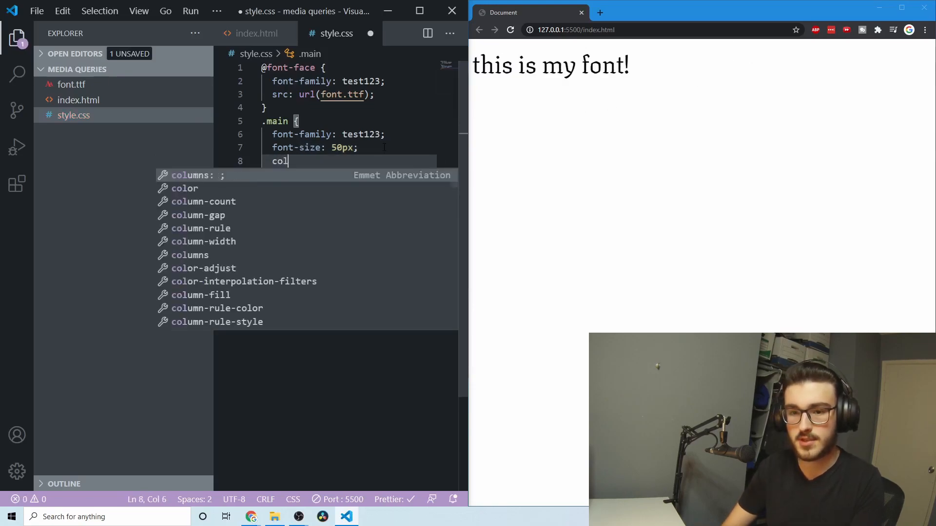
{"action": "type", "text": "color: red;"}
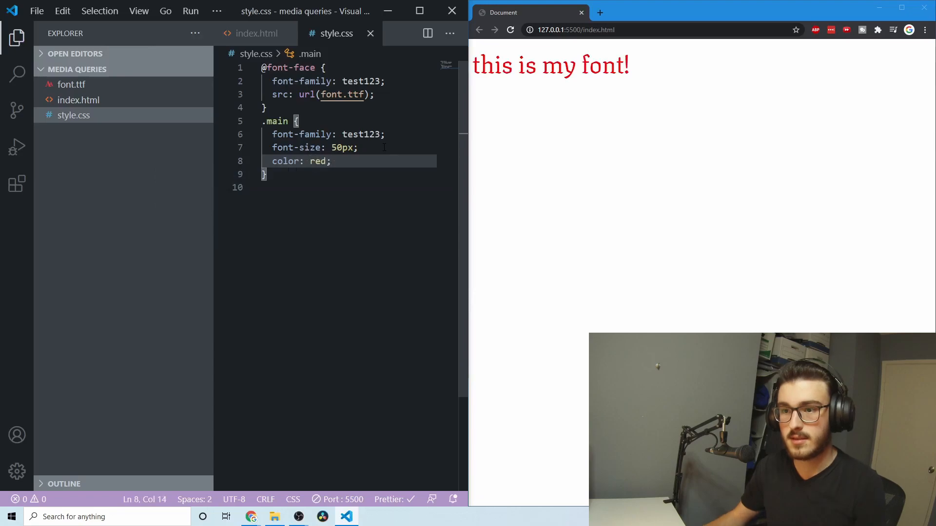